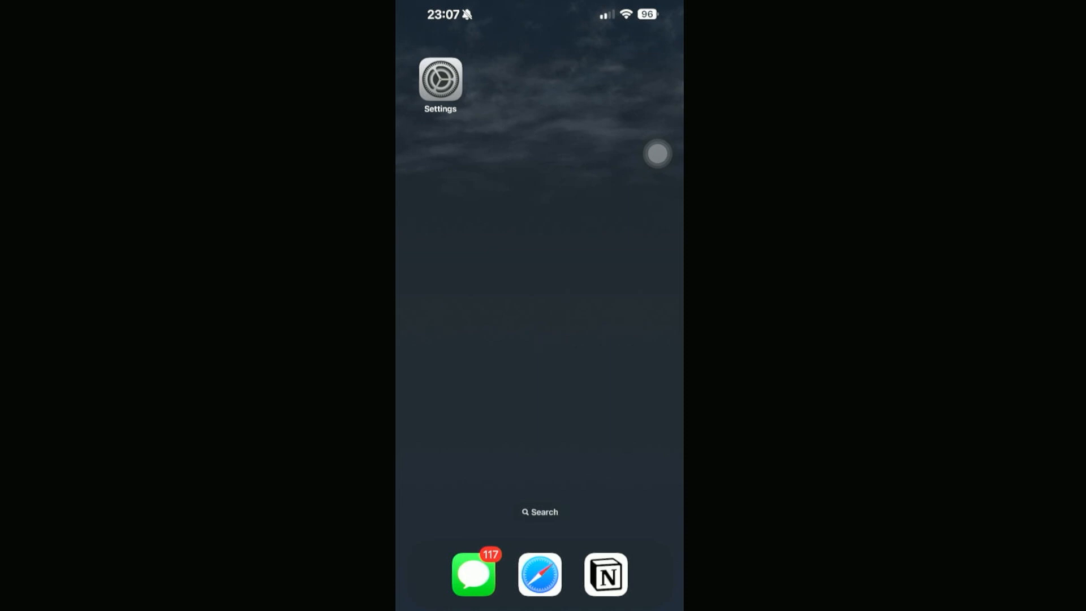
Go to Settings > Screen Time and bring the Limit Usage and Restrictions sections into view
click(439, 79)
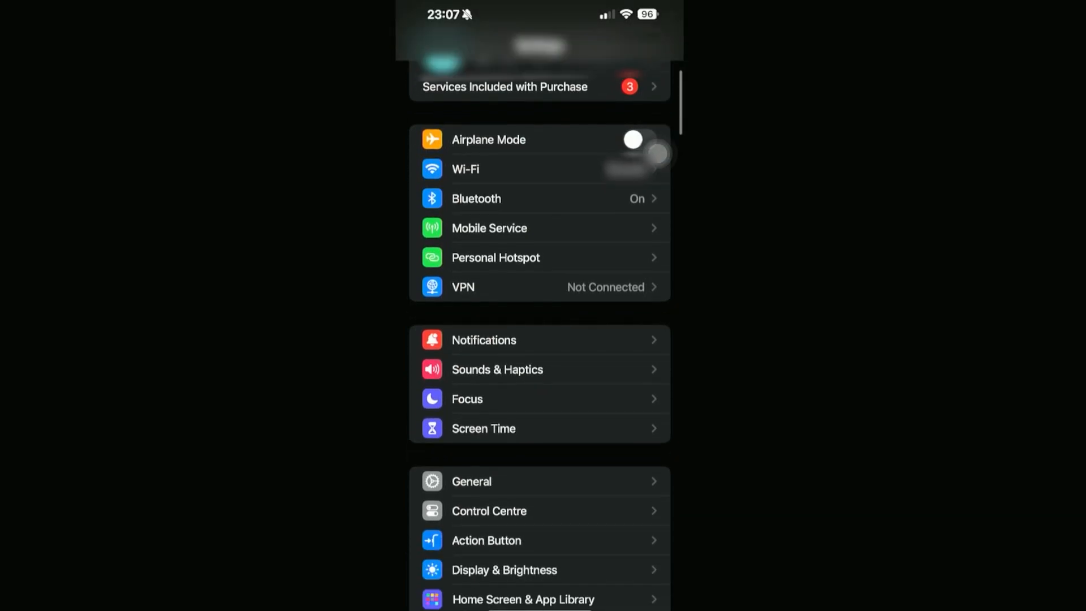
click(483, 428)
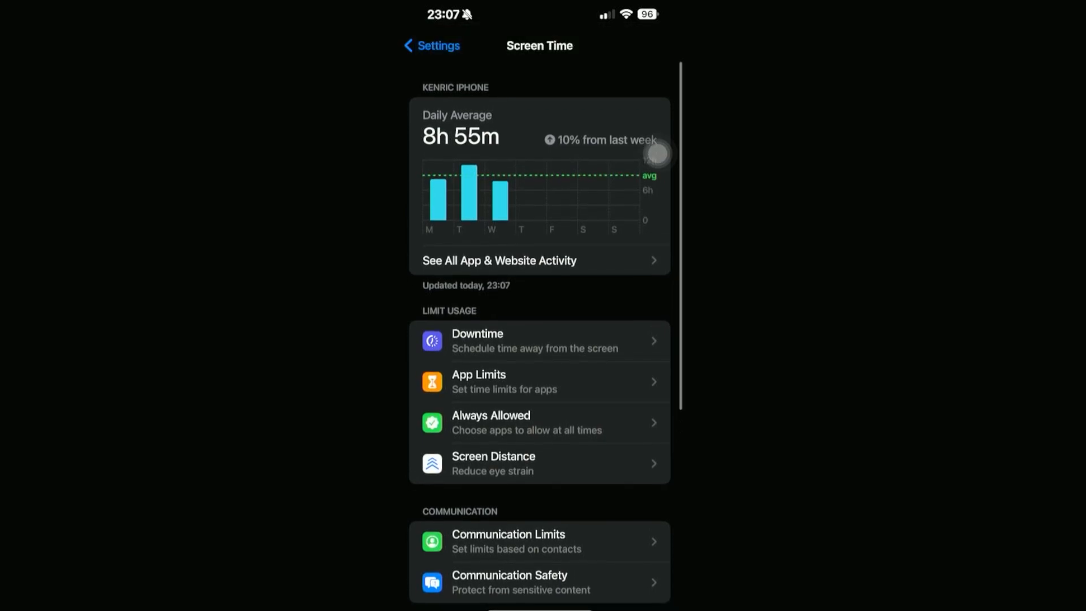
scroll(down, 3)
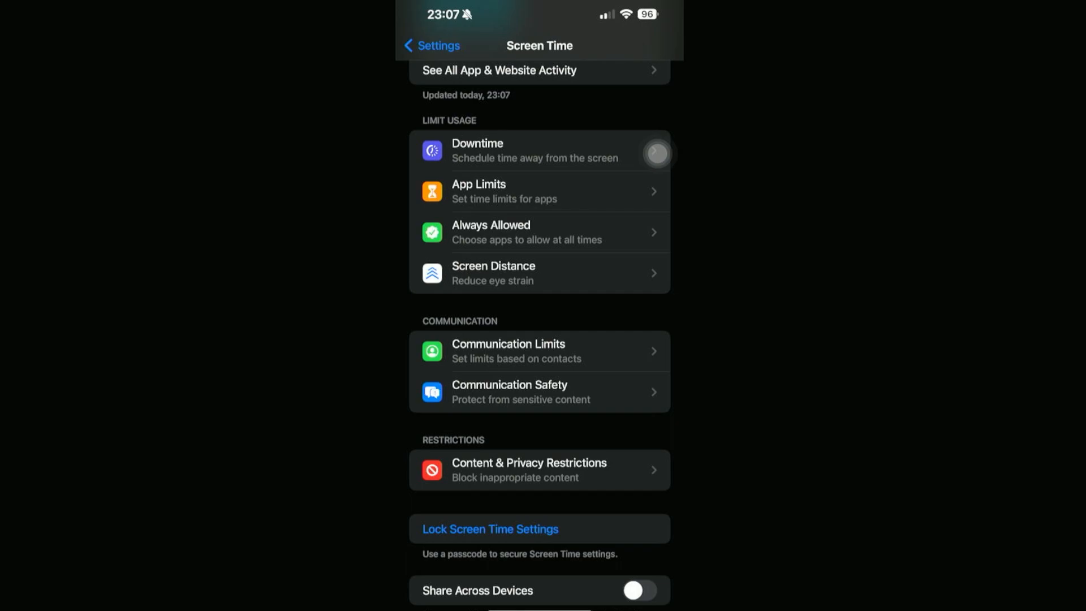
Enter Content & Privacy Restrictions, switch them off and back on so they stay enabled
click(529, 468)
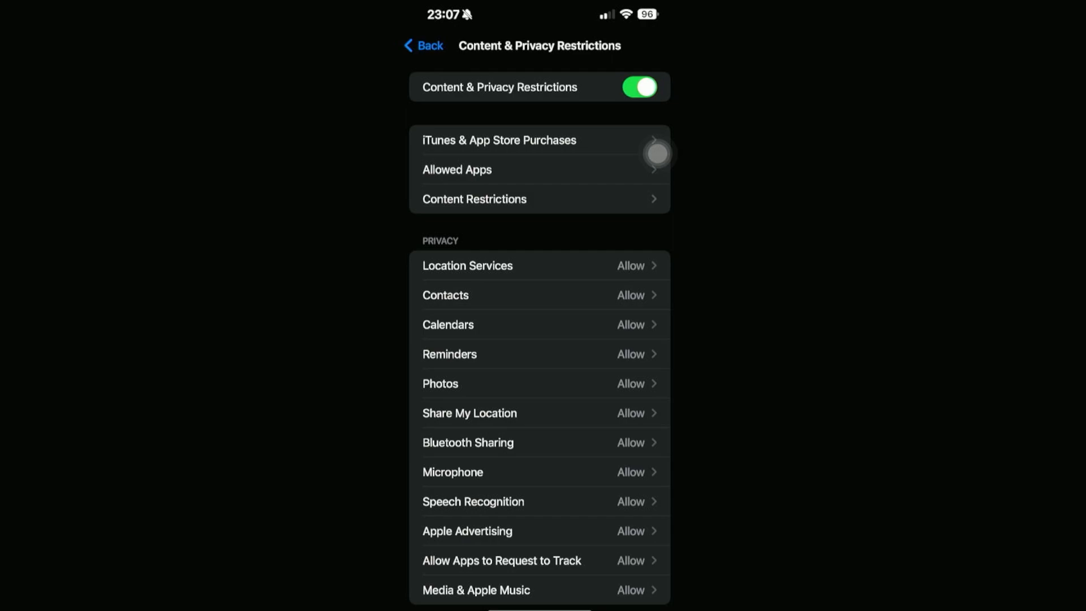
click(638, 87)
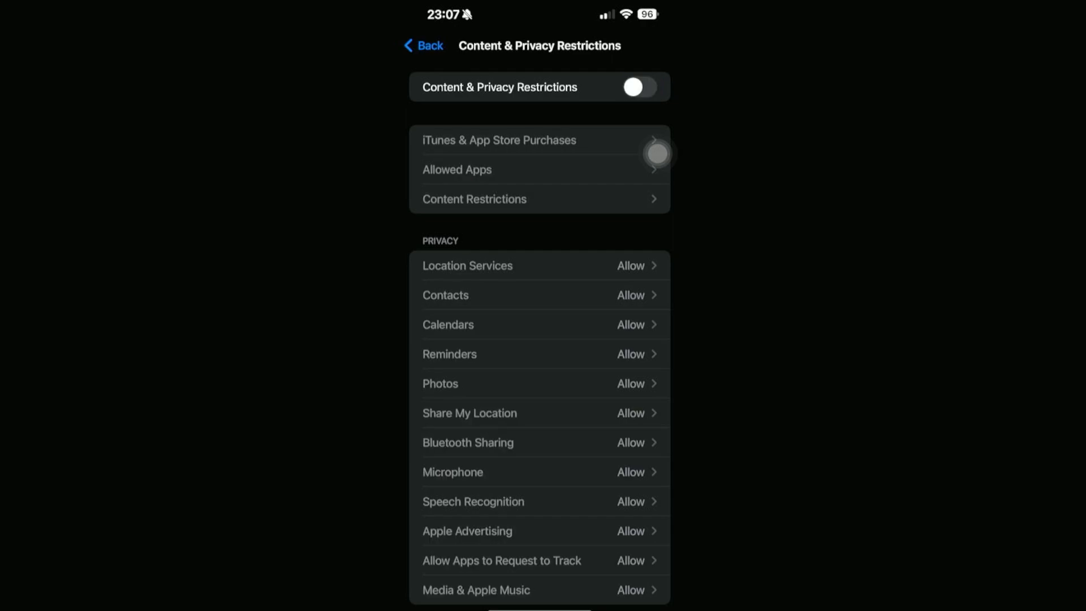
click(631, 87)
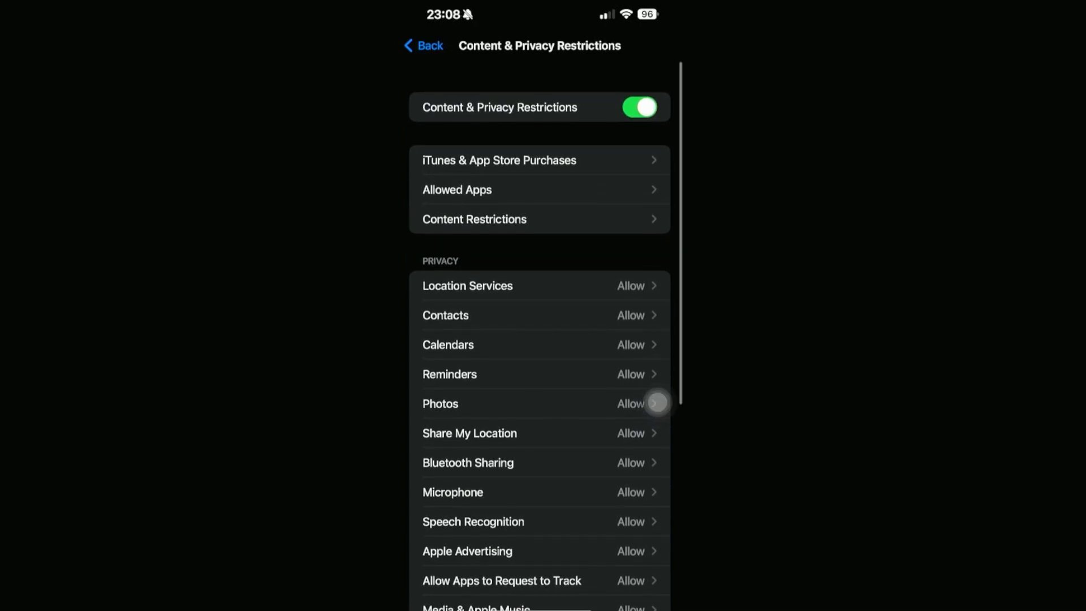
scroll(up, 3)
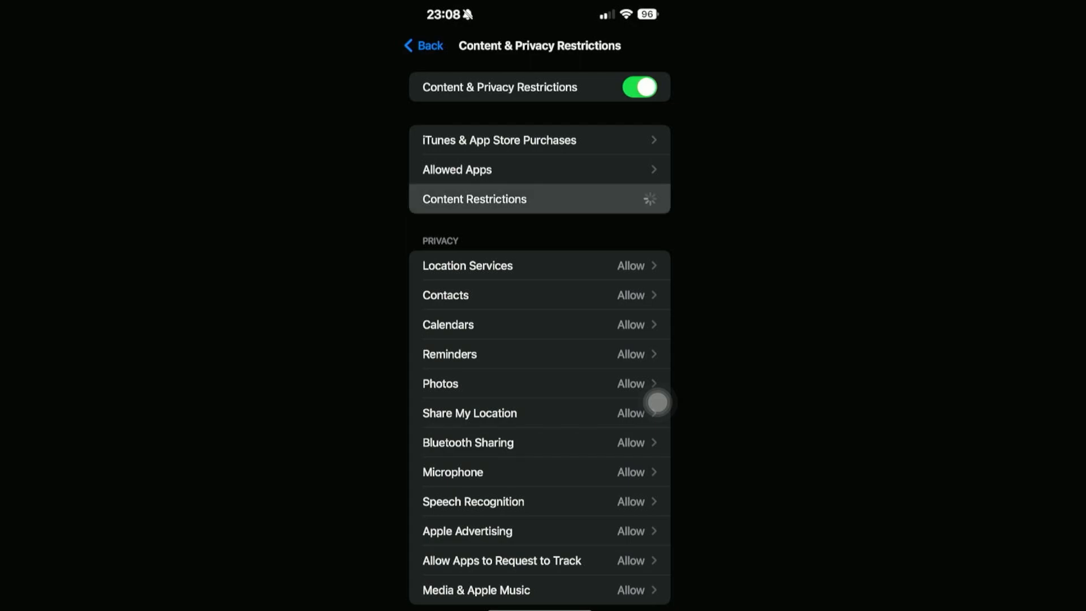
Review the Apps age rating (17+ shown chosen) under Content Restrictions and return with Apps at Allow All
click(474, 200)
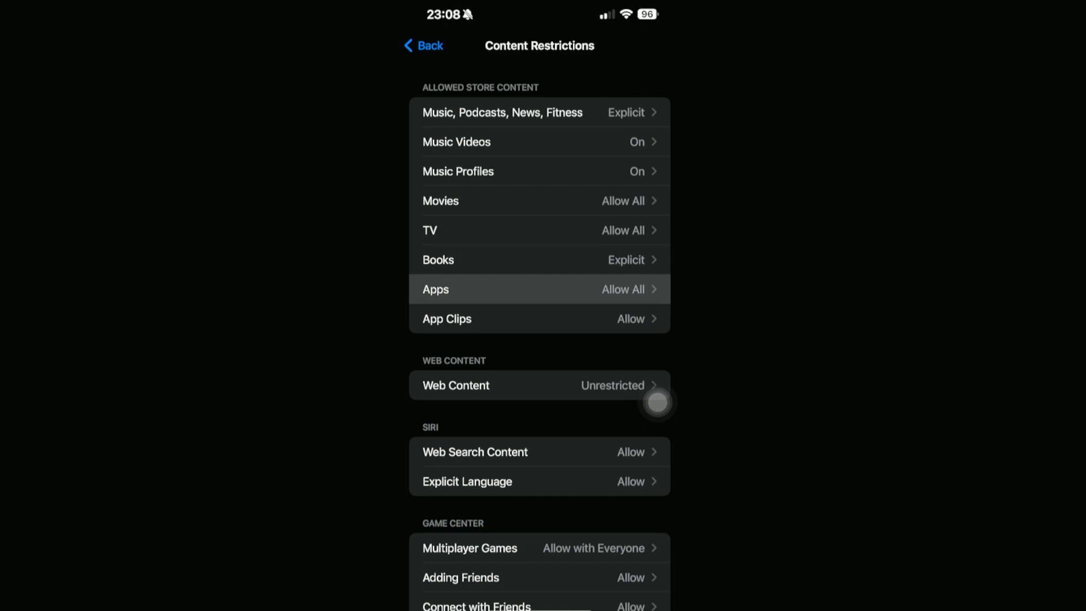
click(539, 288)
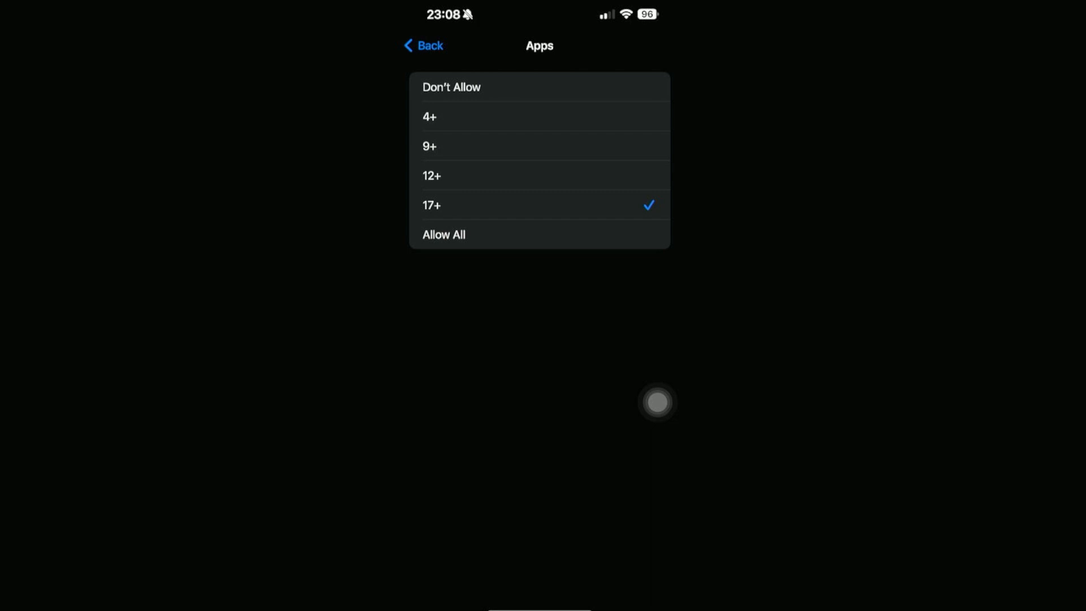
click(485, 176)
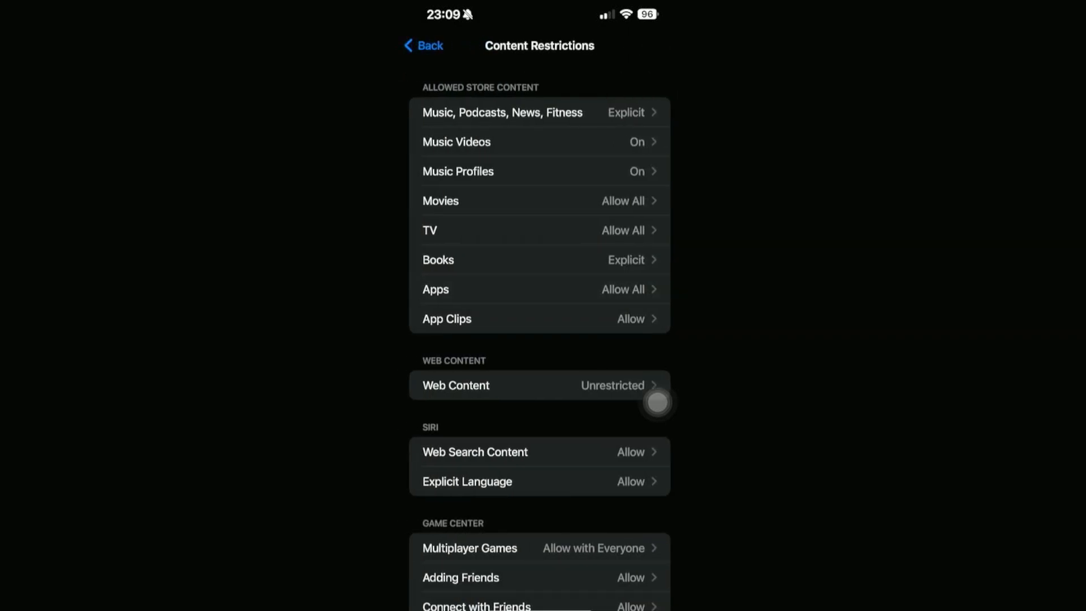
Return to the main Screen Time page and start adding a new app limit
click(422, 45)
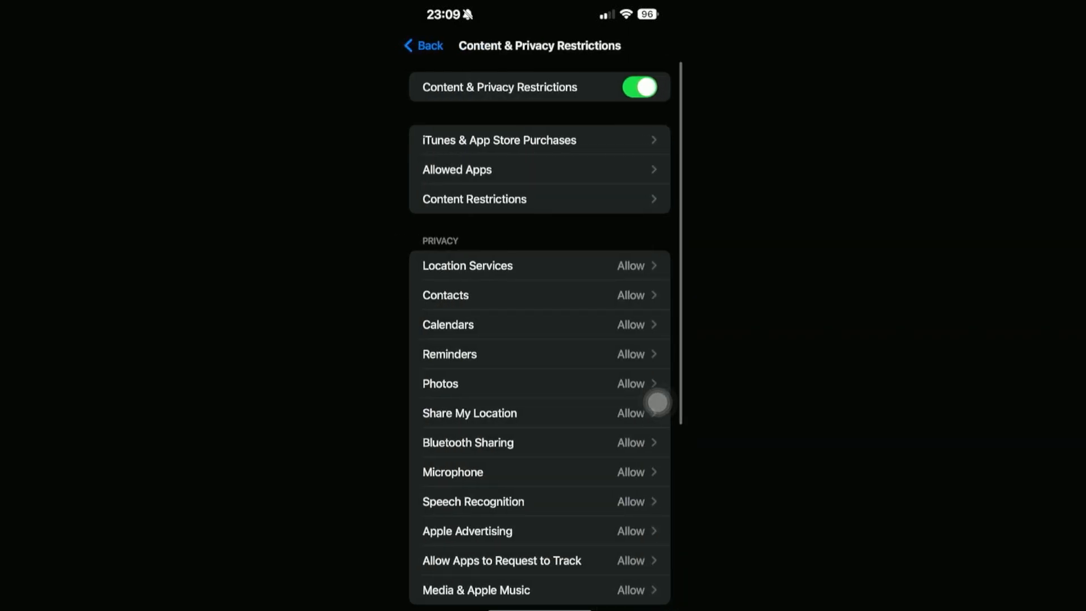
click(422, 45)
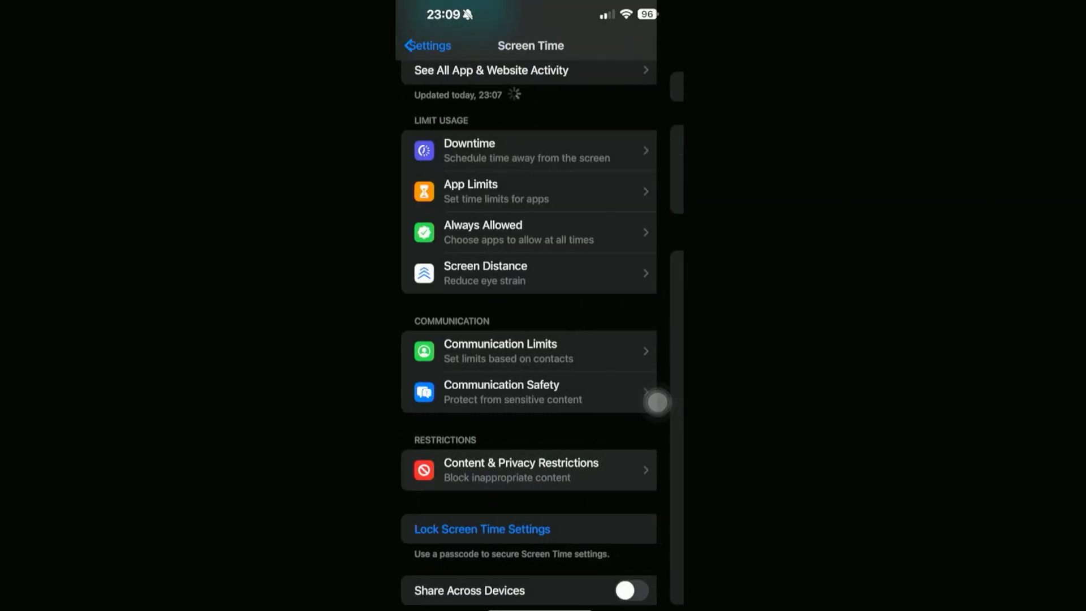
scroll(up, 3)
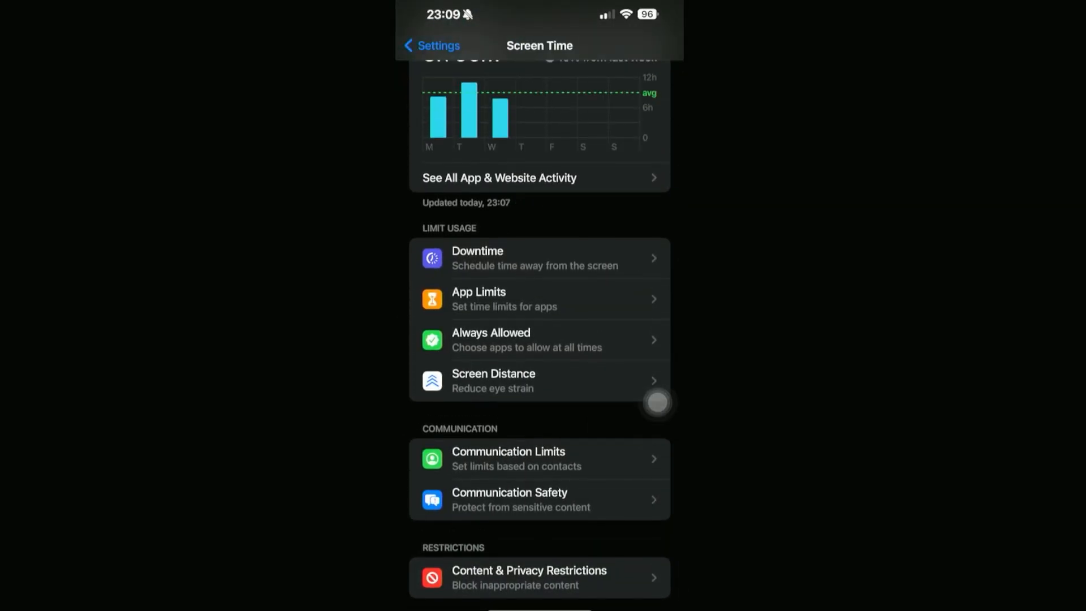
click(538, 298)
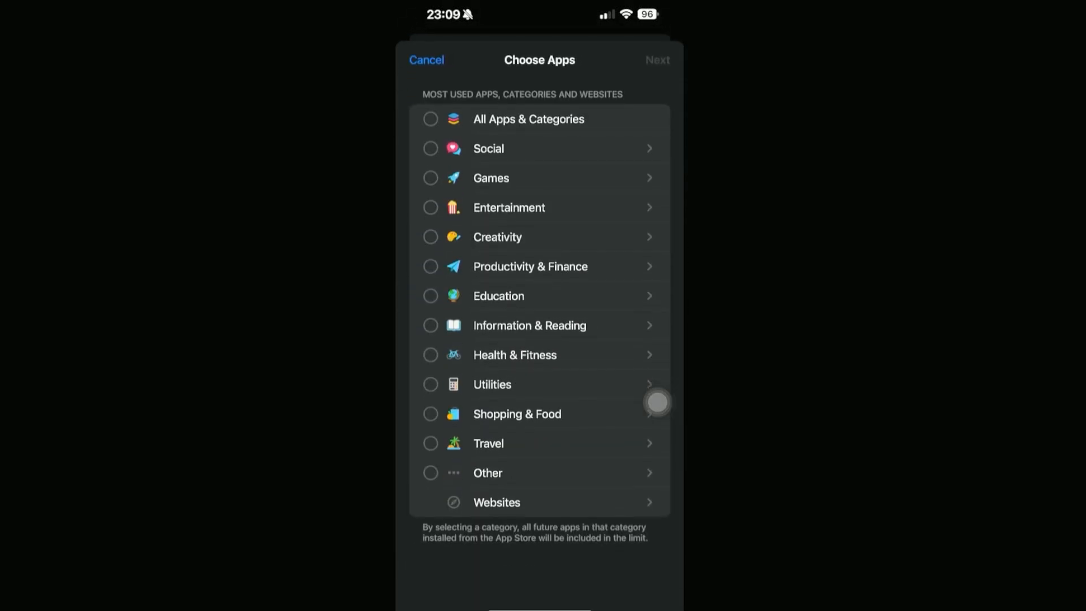
Choose Discord from the Social category for the limit and continue to the next page
click(538, 148)
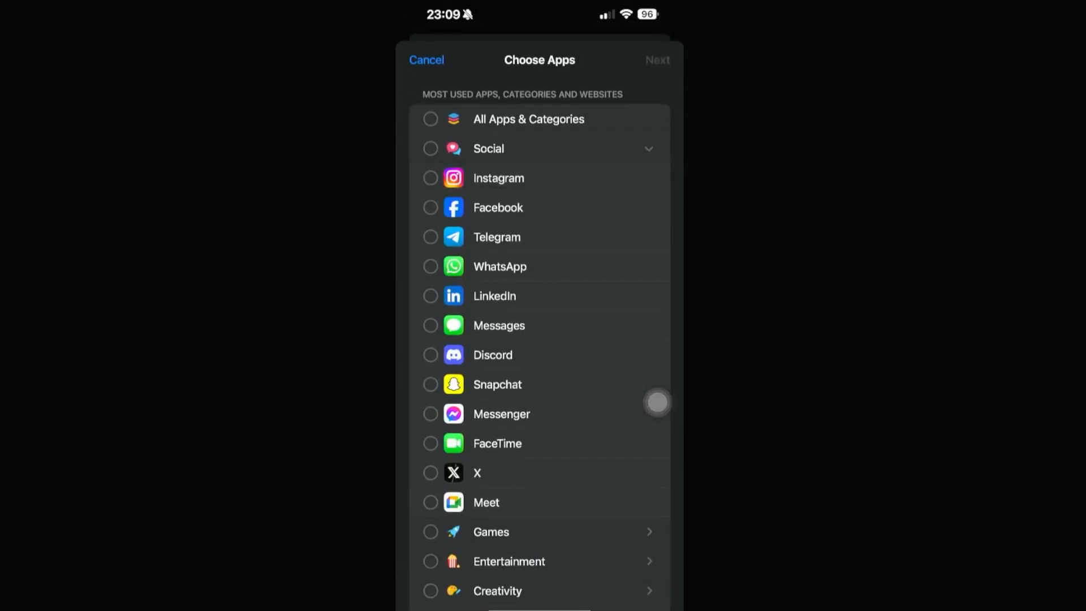
click(430, 362)
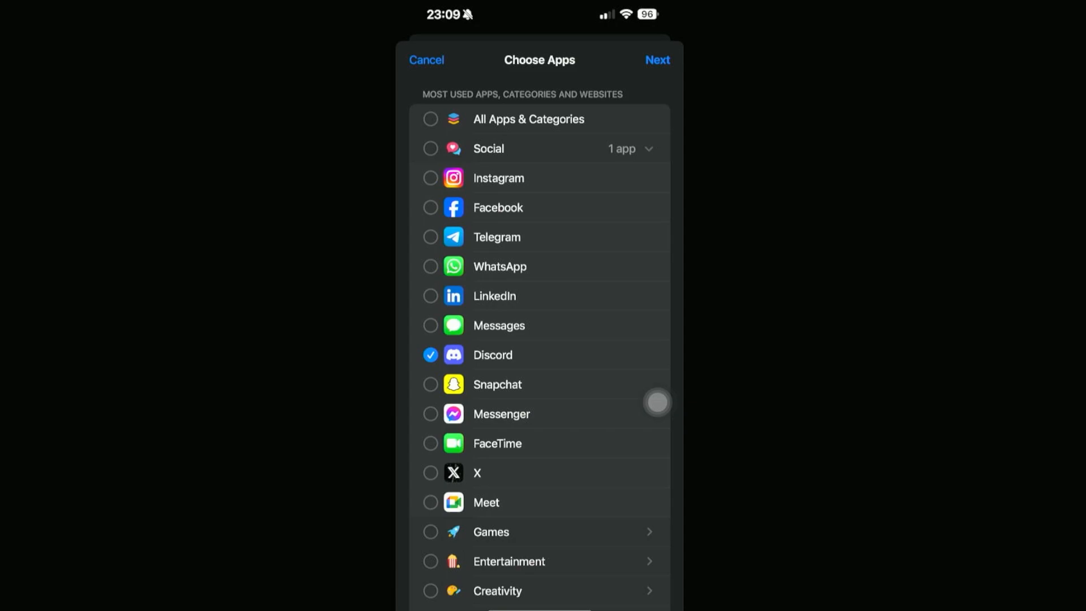
click(656, 60)
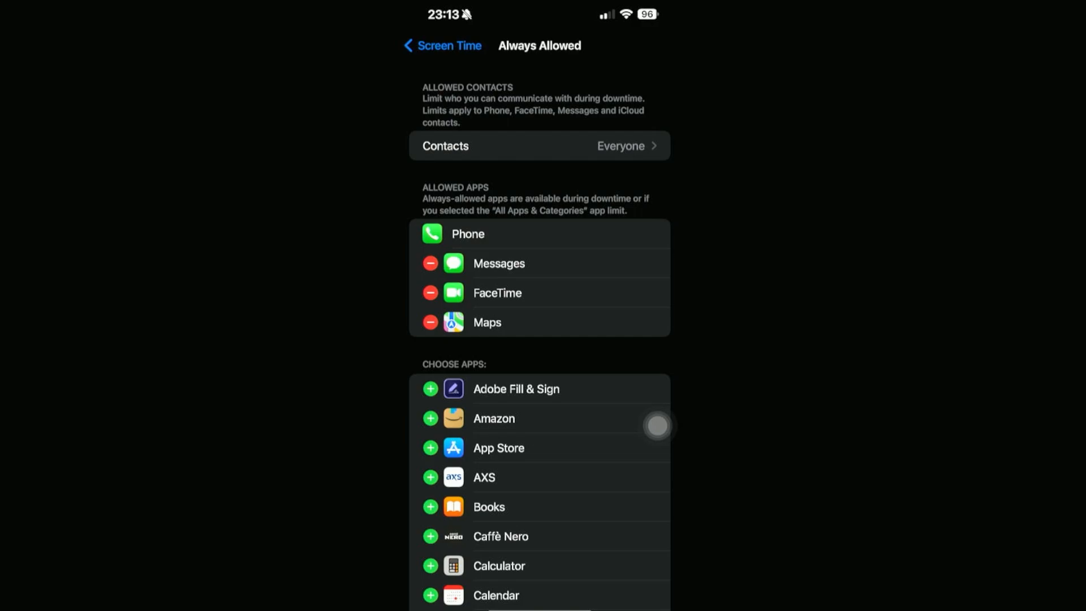
Leave the Always Allowed list and go to the Downtime settings, shown switched off
click(441, 45)
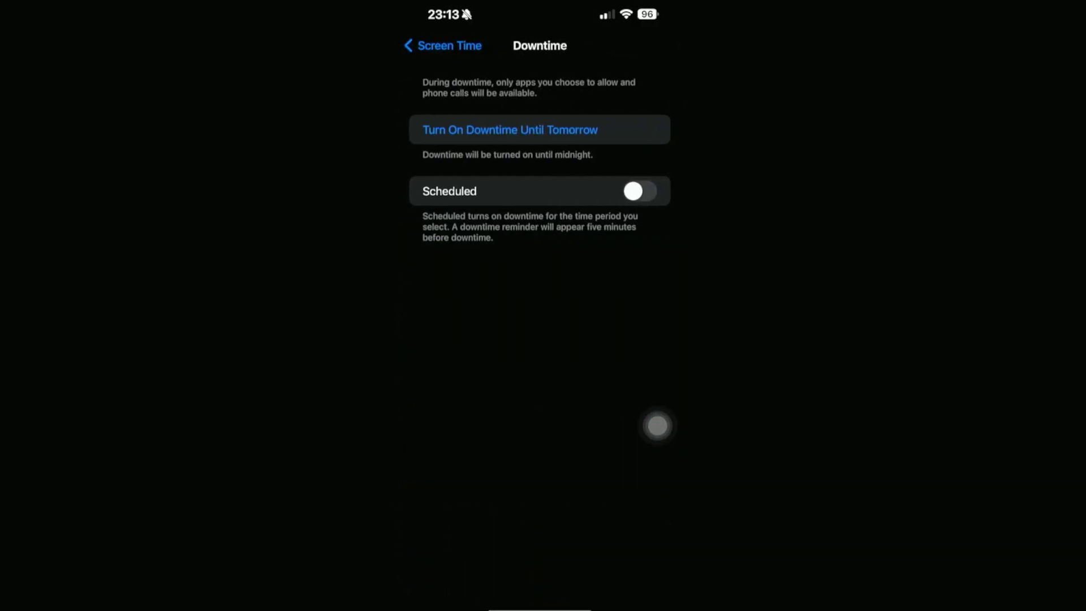
Turn on Downtime until tomorrow, then launch Instagram to hit the Time Limit block screen
click(441, 45)
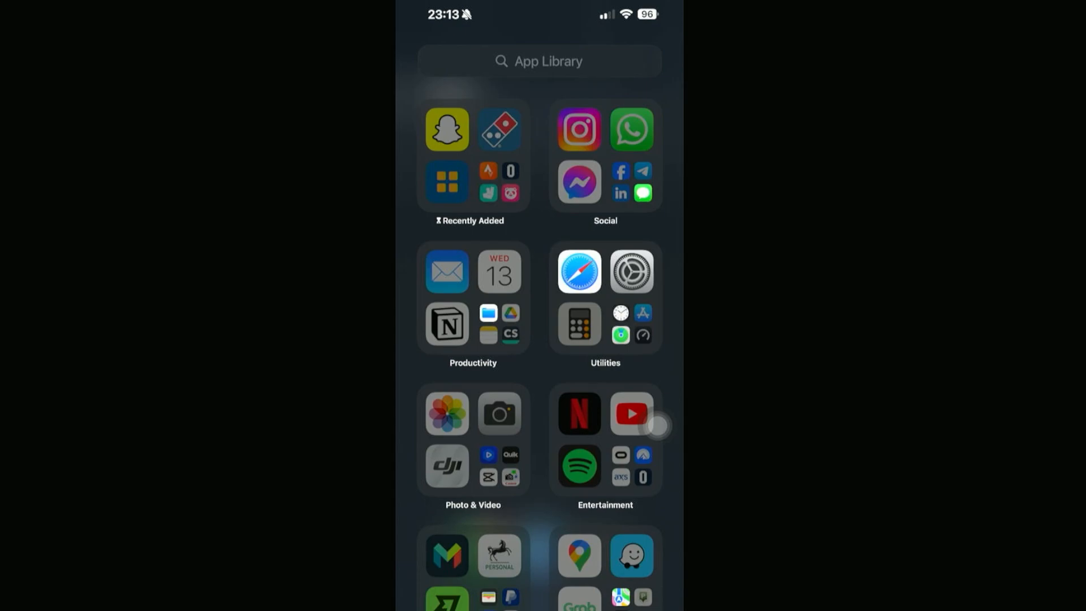
click(580, 129)
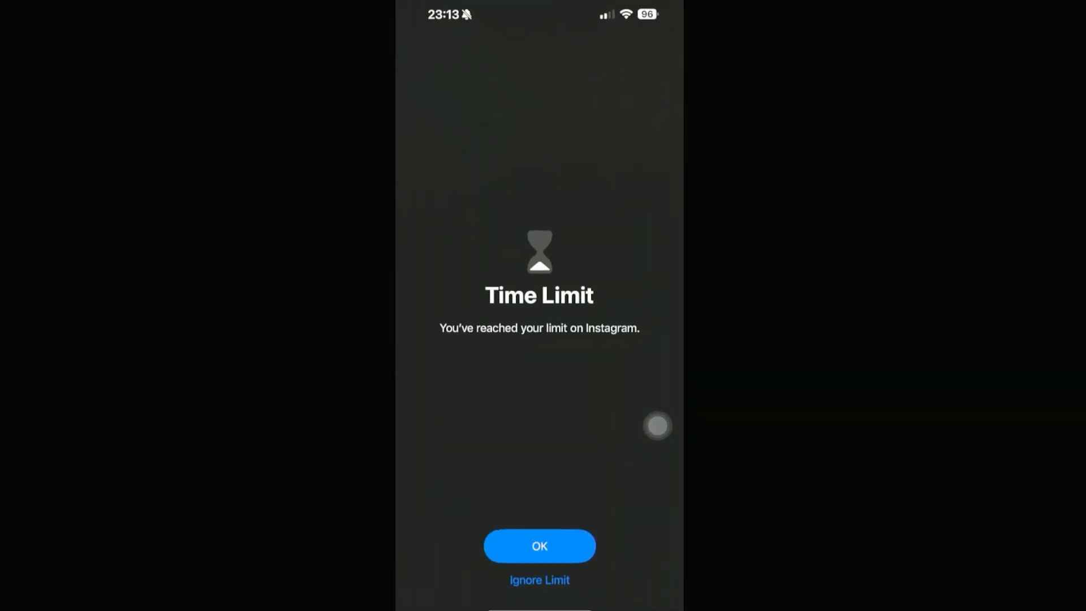